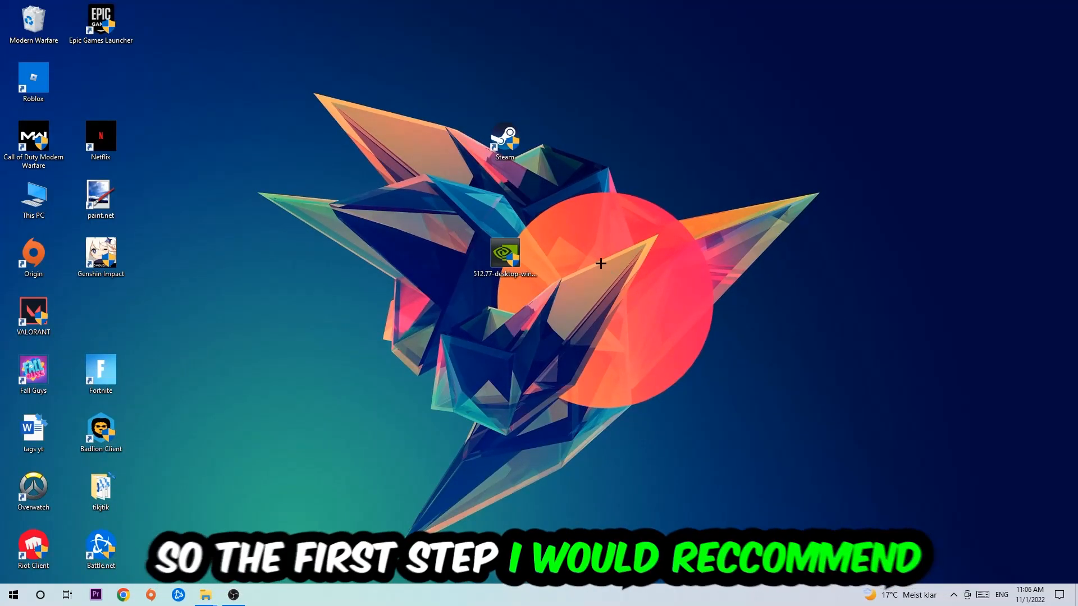
mouse_move(519, 156)
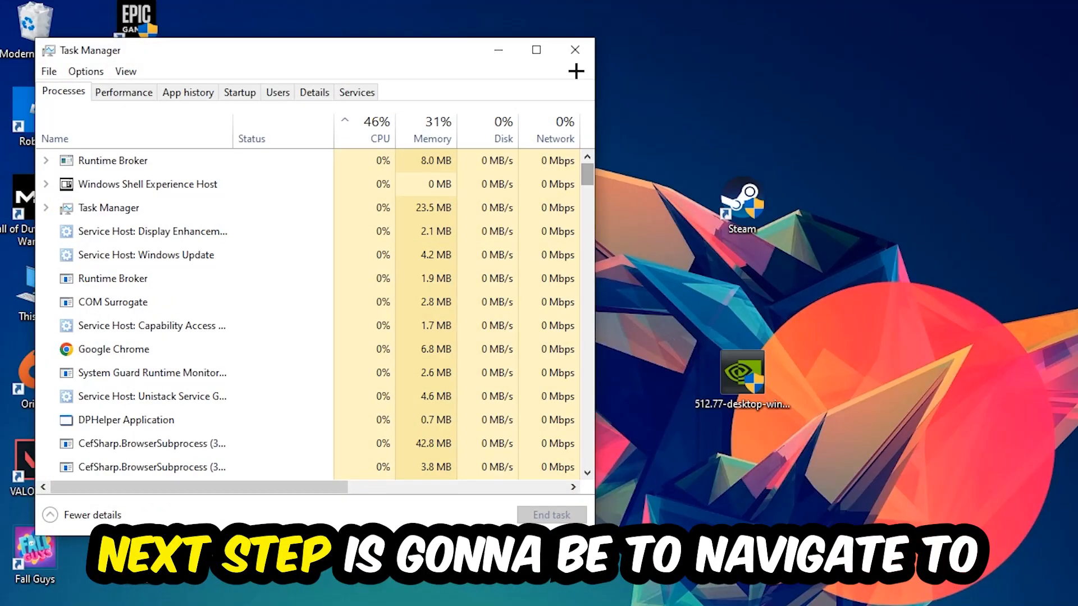
- Expand Task Manager to the full process list and end the Google Chrome process
left_click(536, 49)
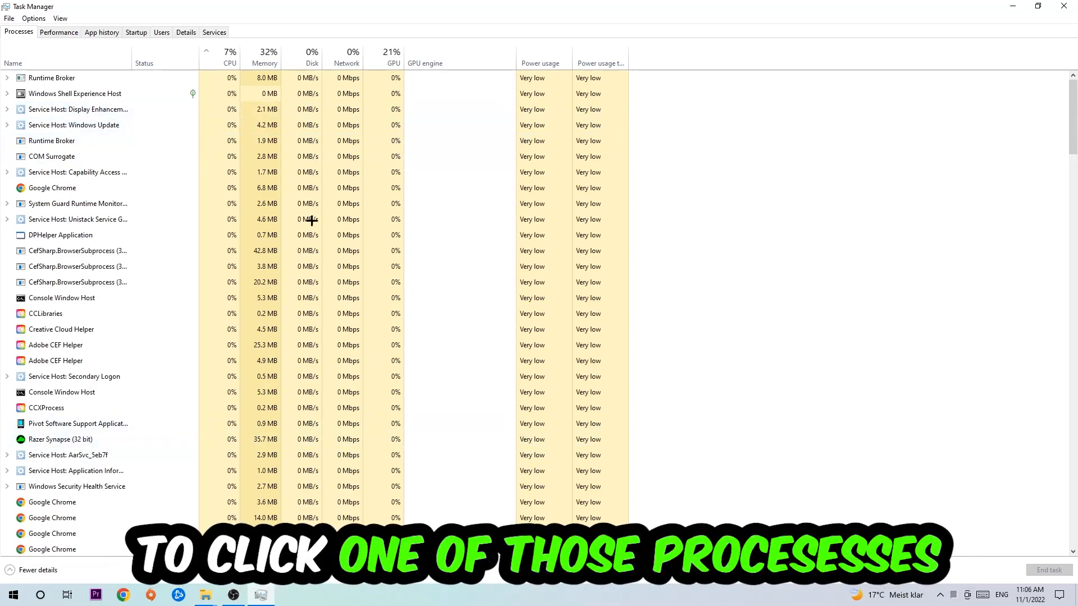
left_click(52, 187)
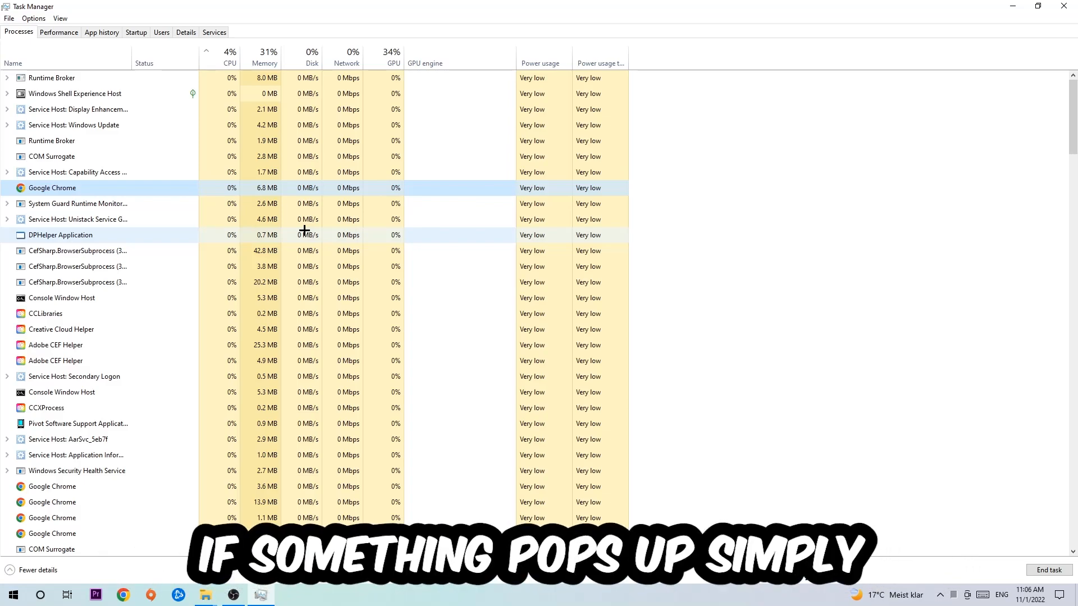
right_click(52, 187)
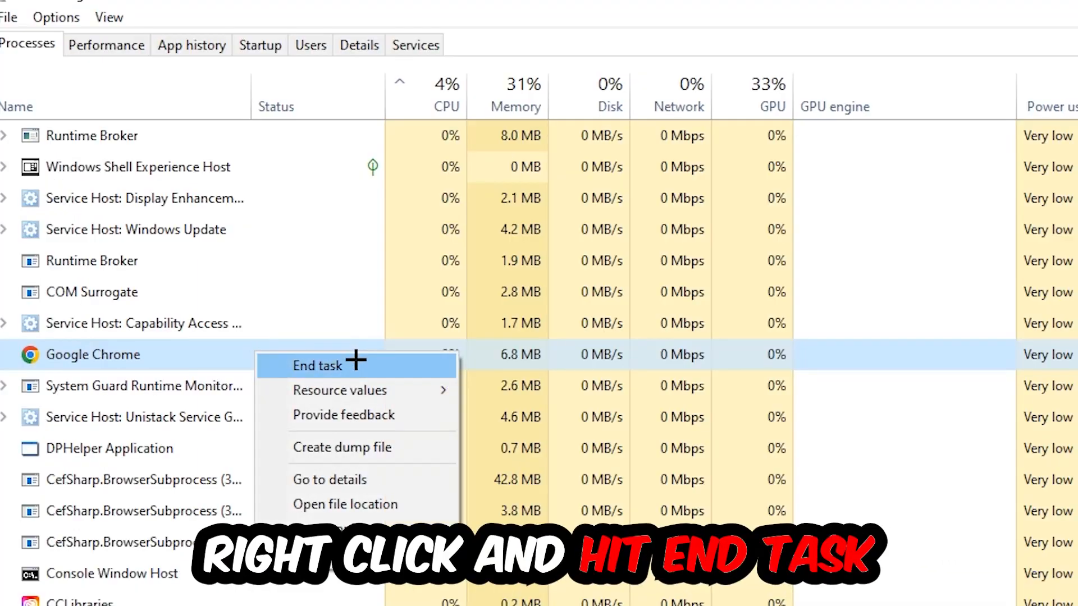
mouse_move(859, 318)
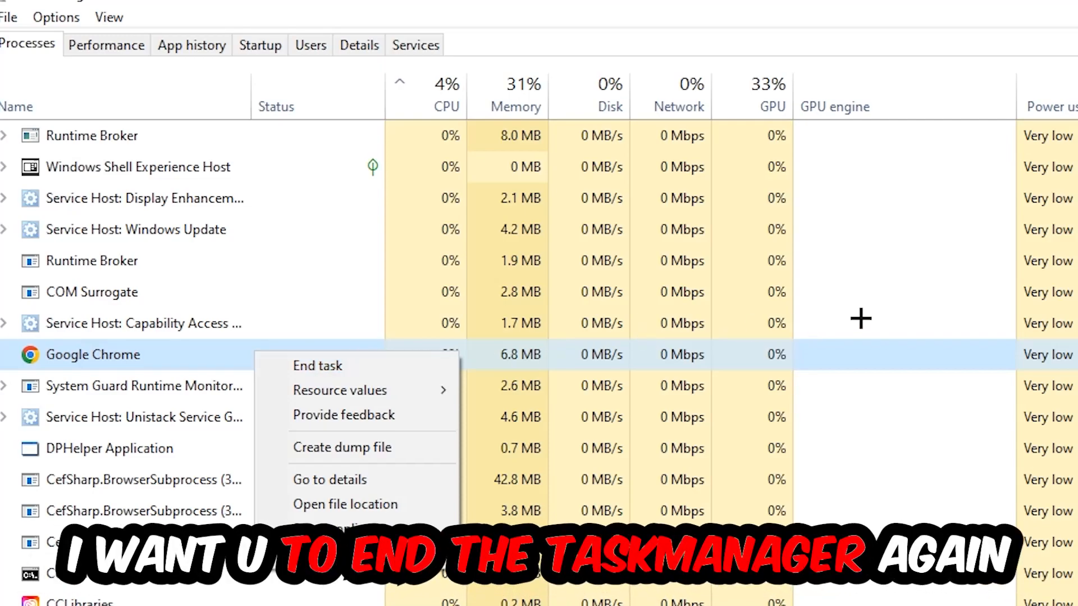
left_click(318, 365)
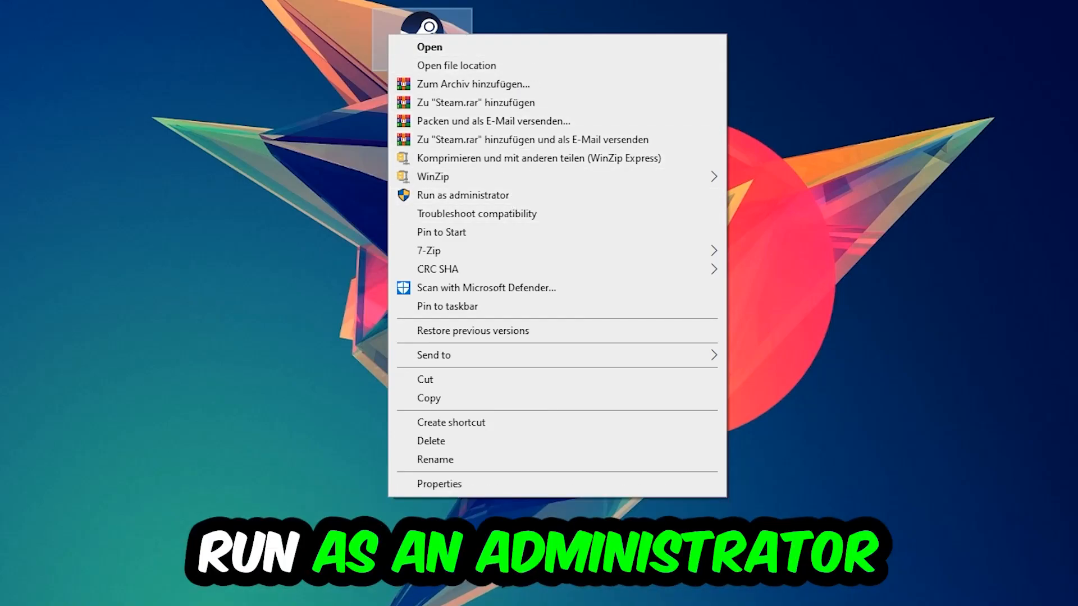
- Run the Steam desktop shortcut as administrator
left_click(462, 195)
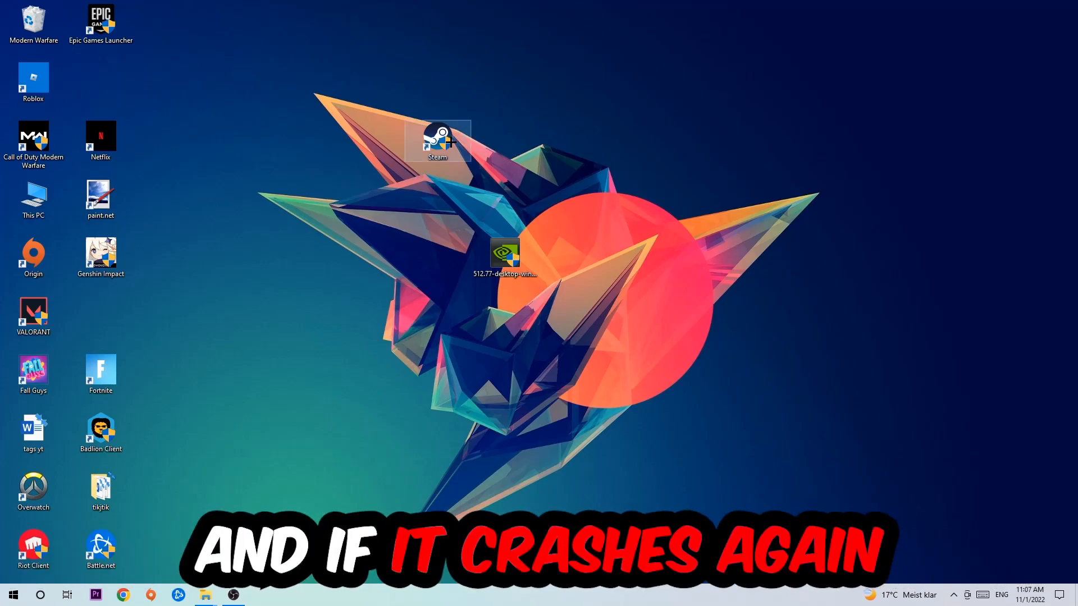
- Open the Steam shortcut's Properties on the Compatibility tab
right_click(437, 140)
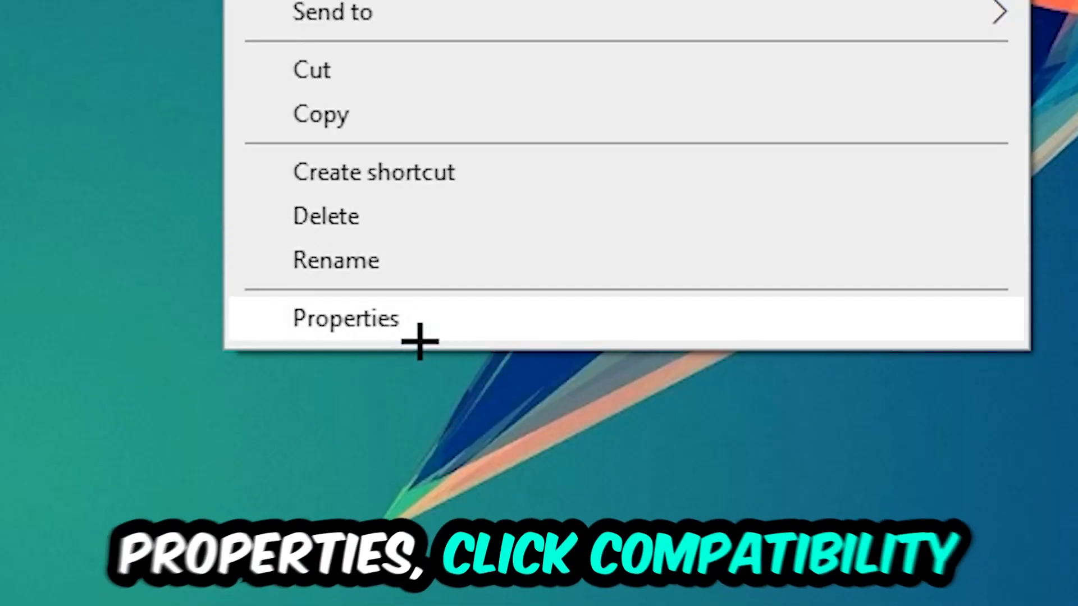
left_click(346, 318)
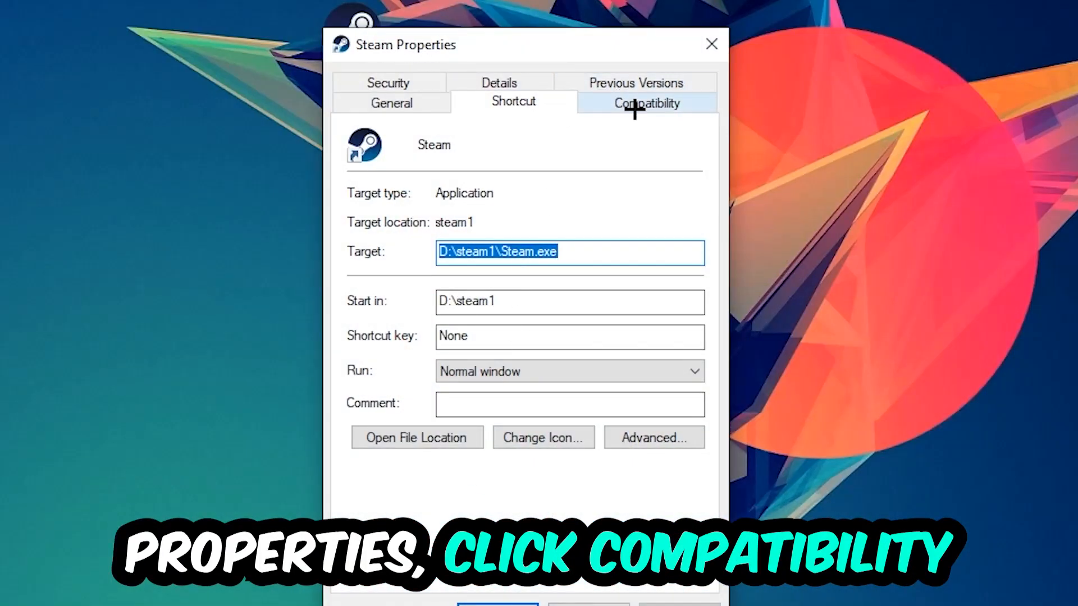
left_click(645, 104)
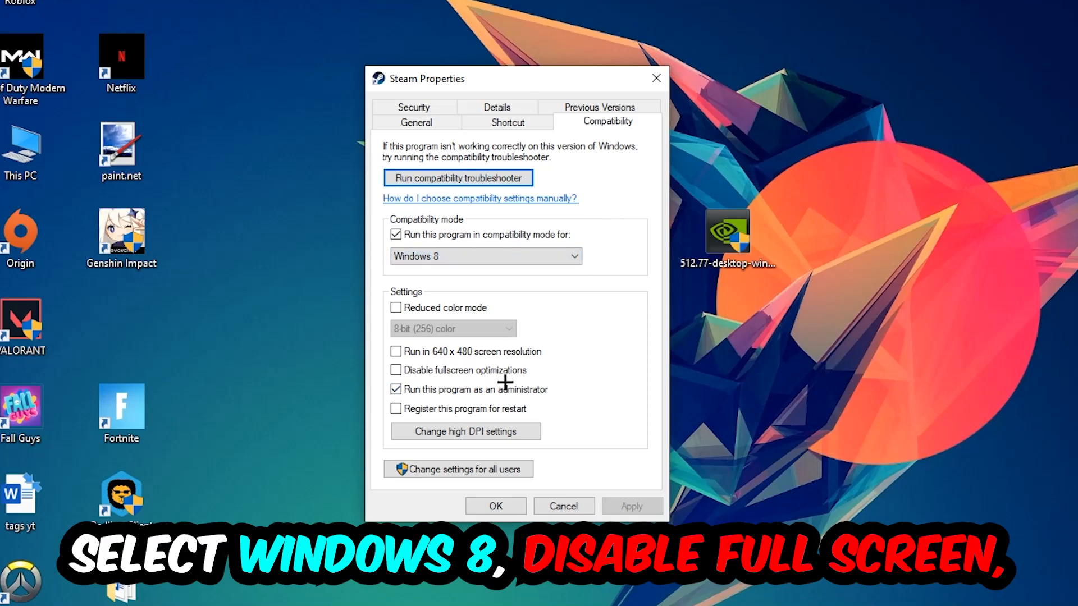
mouse_move(559, 397)
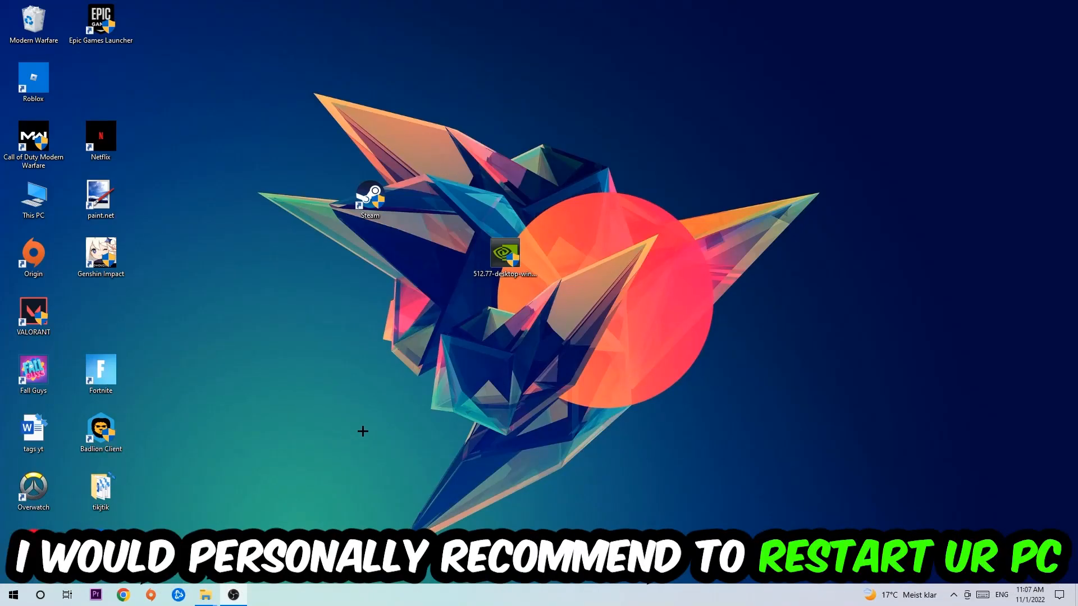
left_click(370, 199)
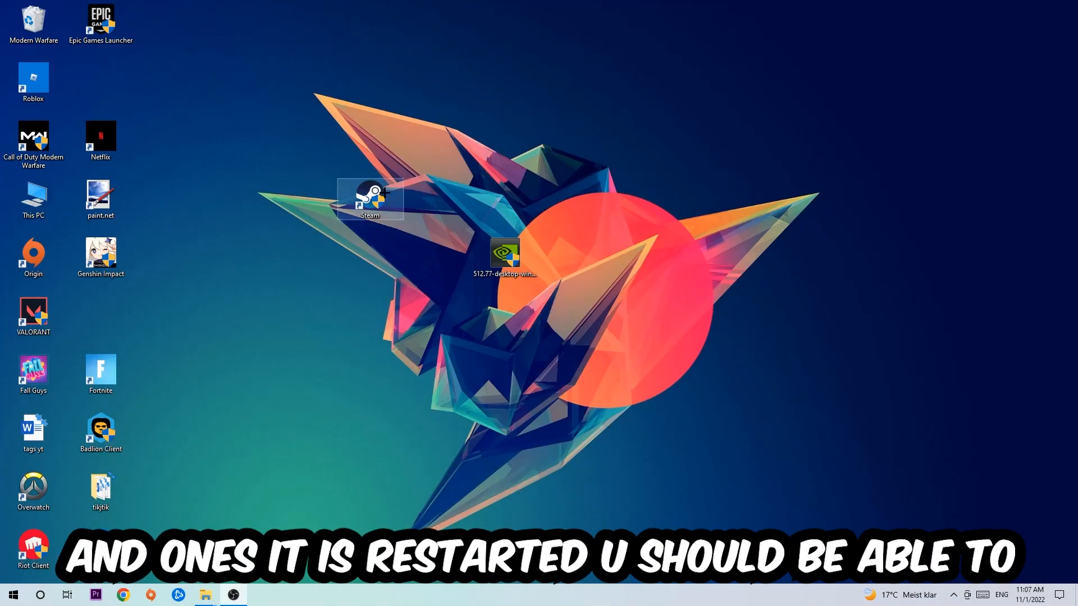